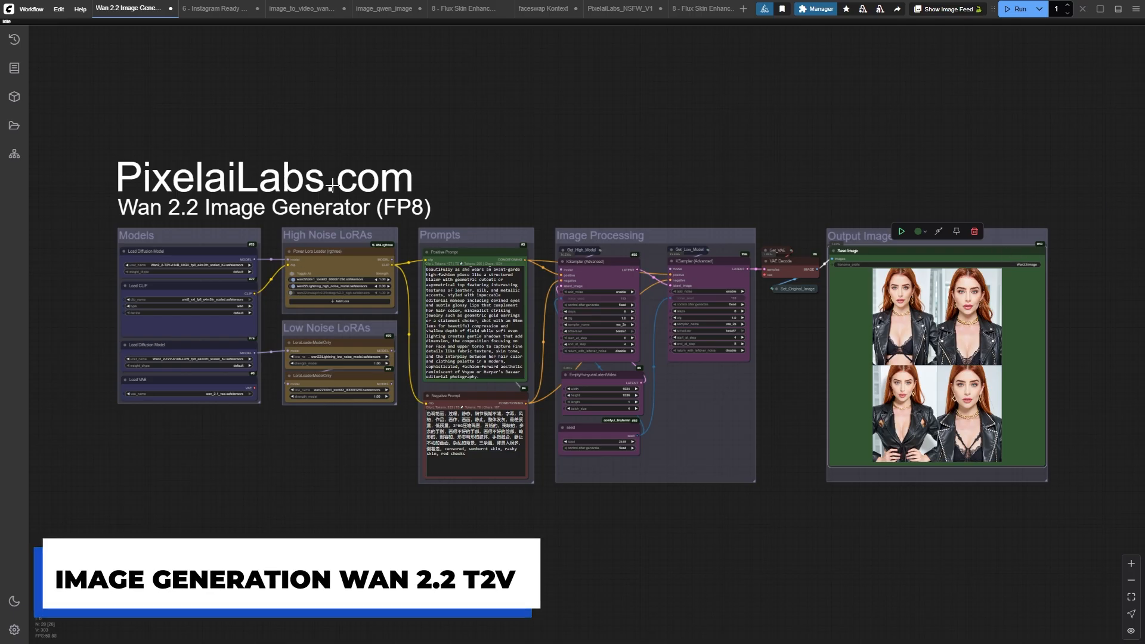
mouse_move(526, 298)
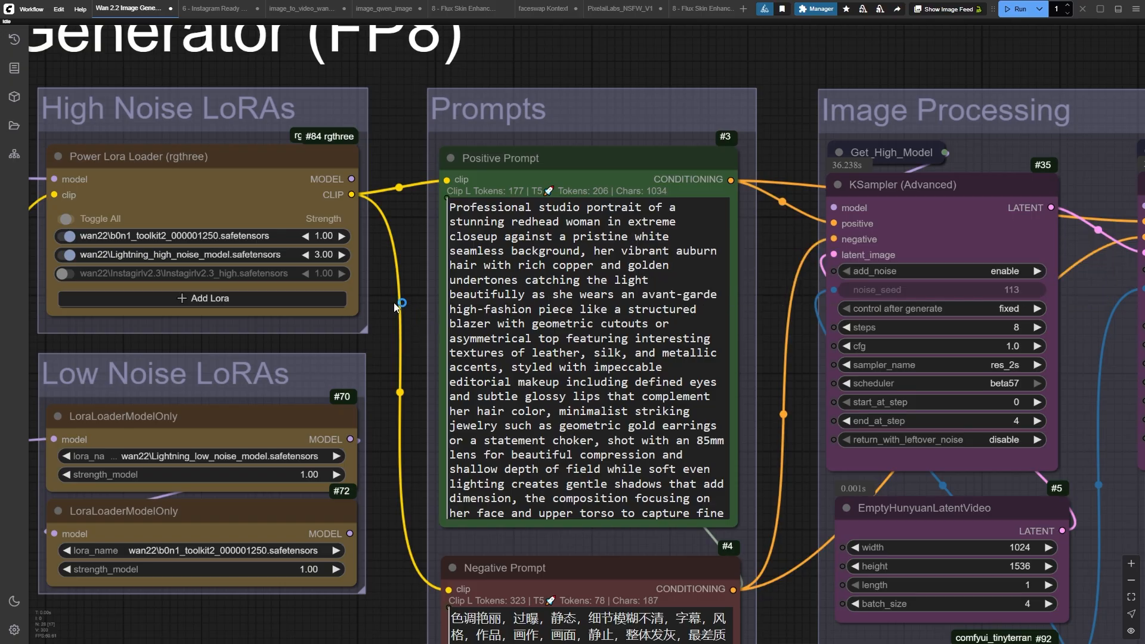
mouse_move(382, 287)
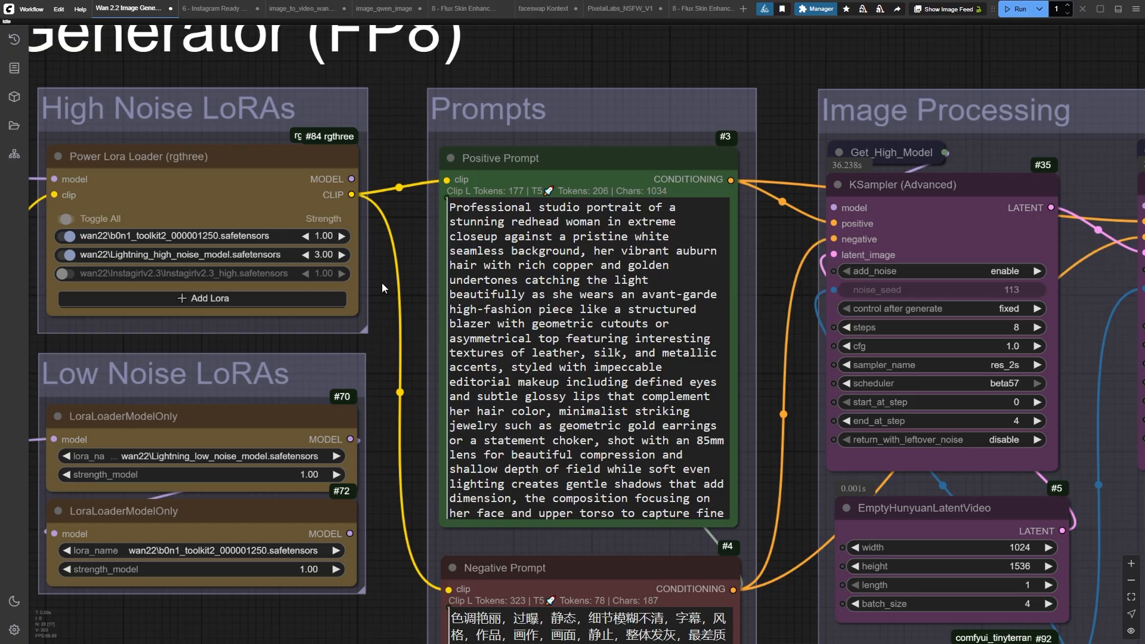
Zoom into the Wan 2.2 image graph to inspect the LoRA, prompt and Save Image nodes.
scroll(down, 3)
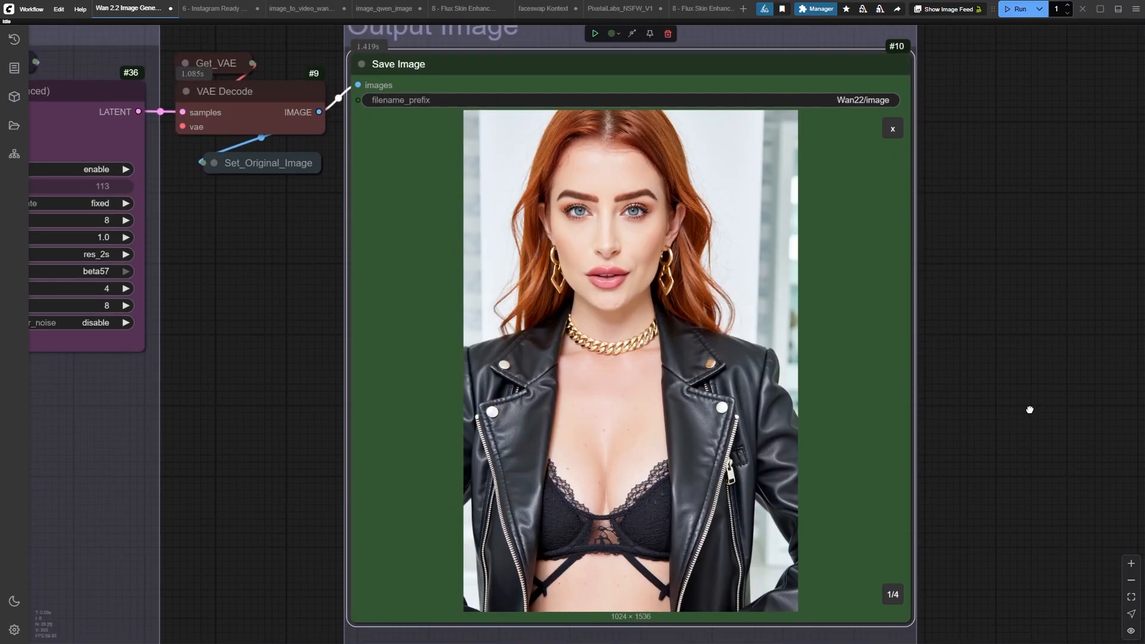
Cycle the Save Image preview through the redhead portraits to image 4 of 4.
click(888, 582)
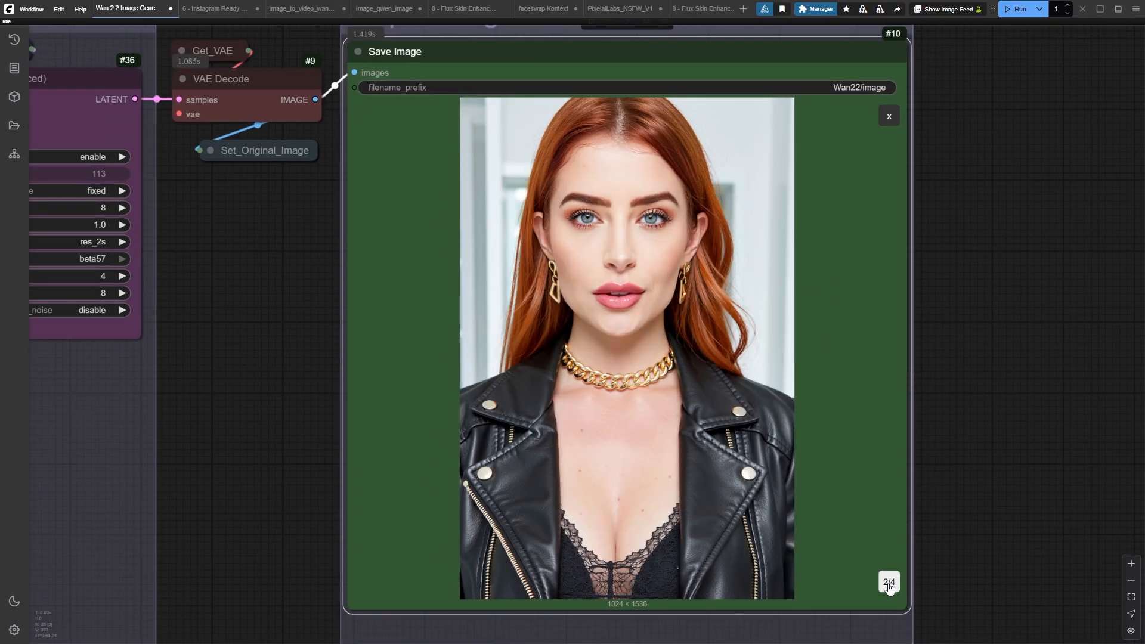
click(889, 582)
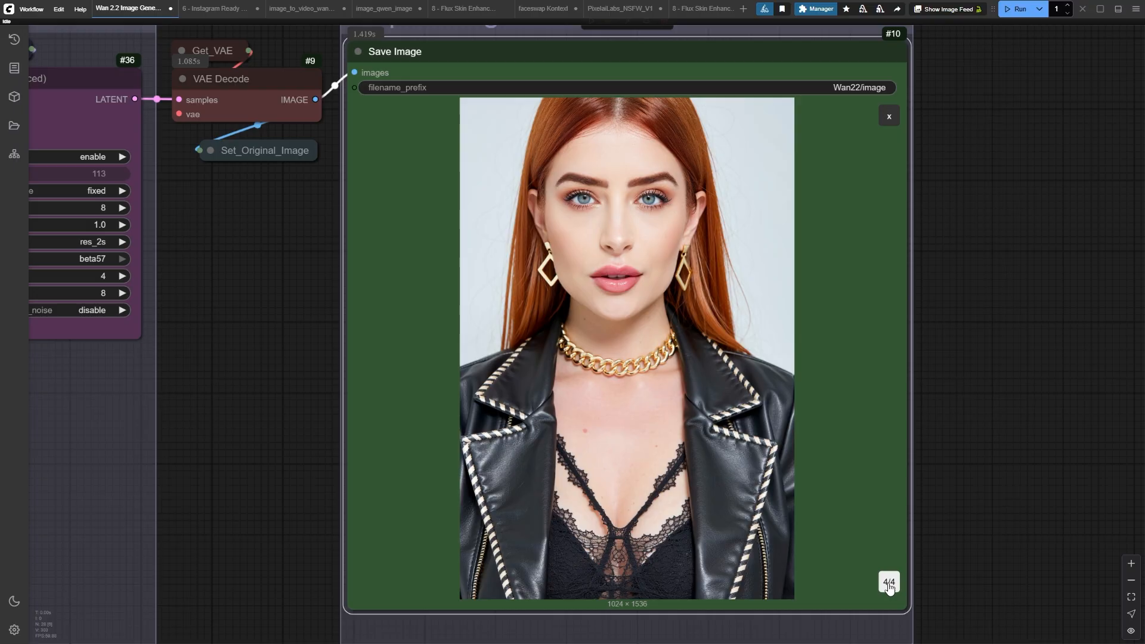
click(300, 8)
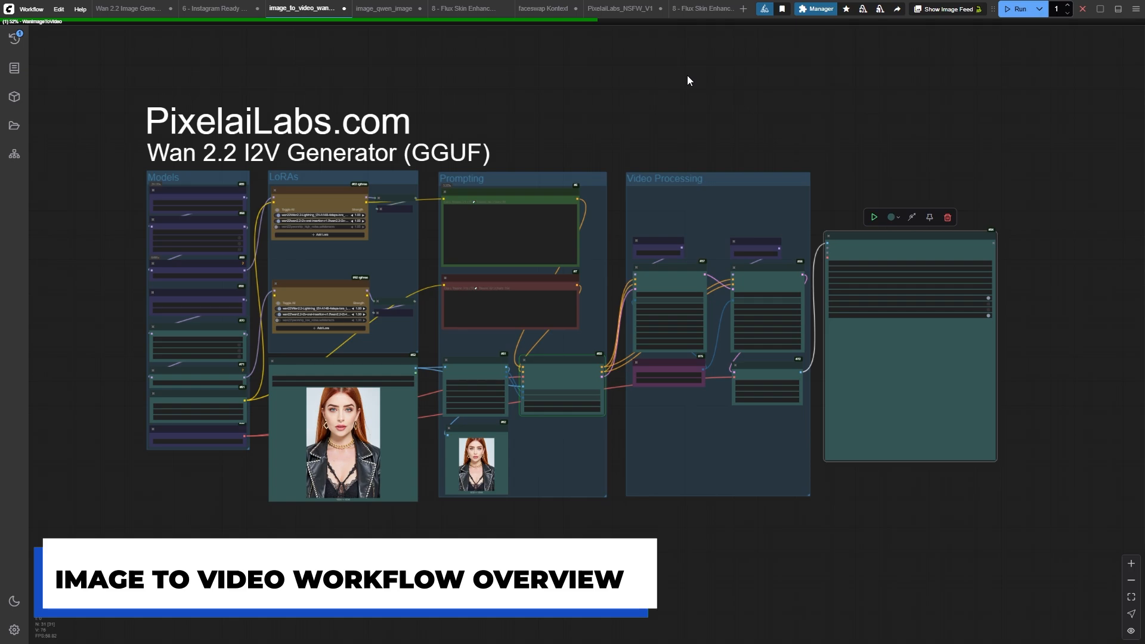
mouse_move(602, 134)
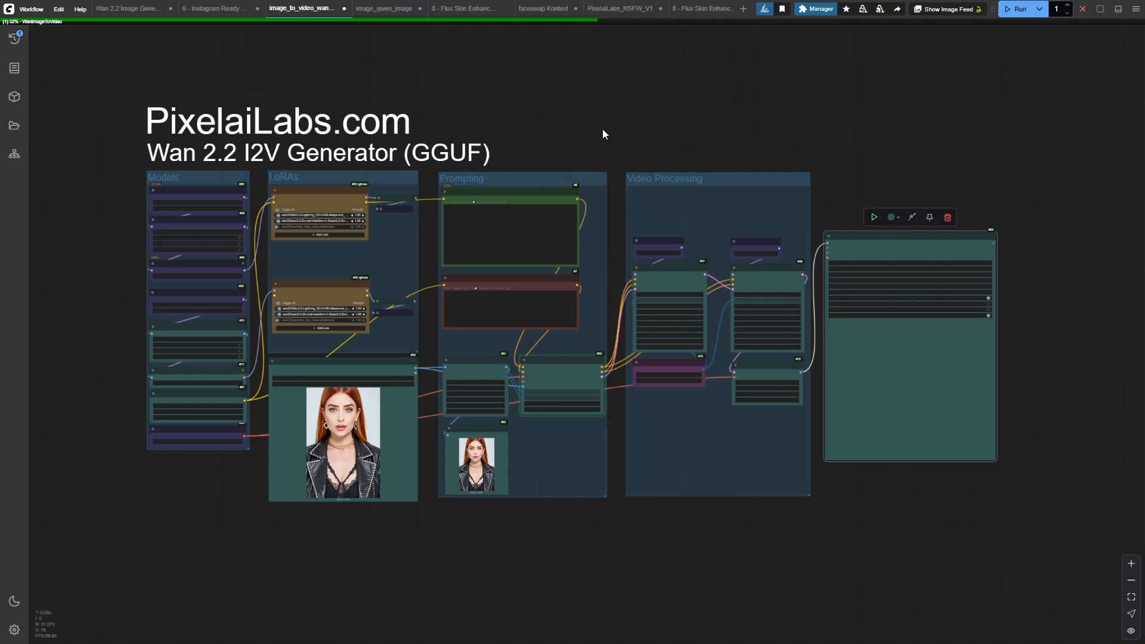
mouse_move(120, 273)
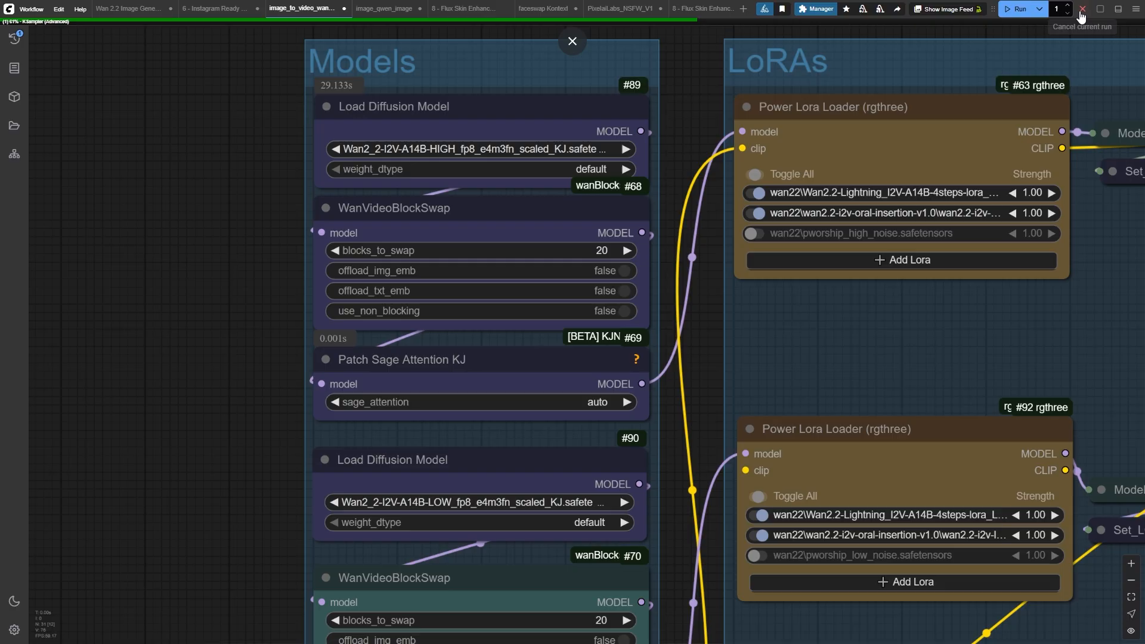
mouse_move(380, 137)
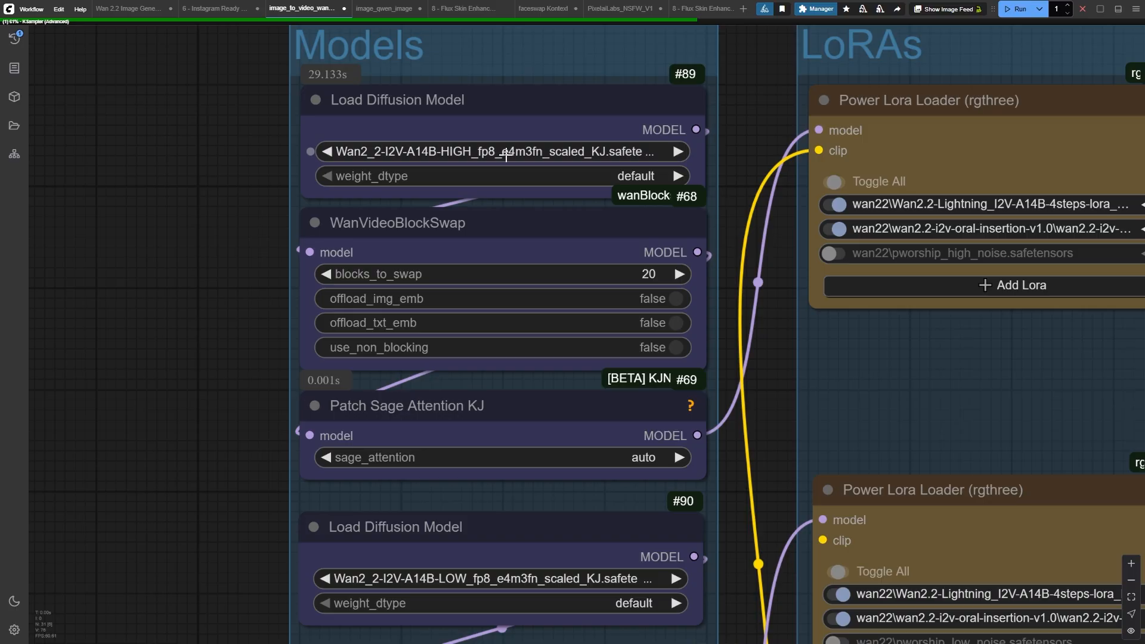
click(500, 150)
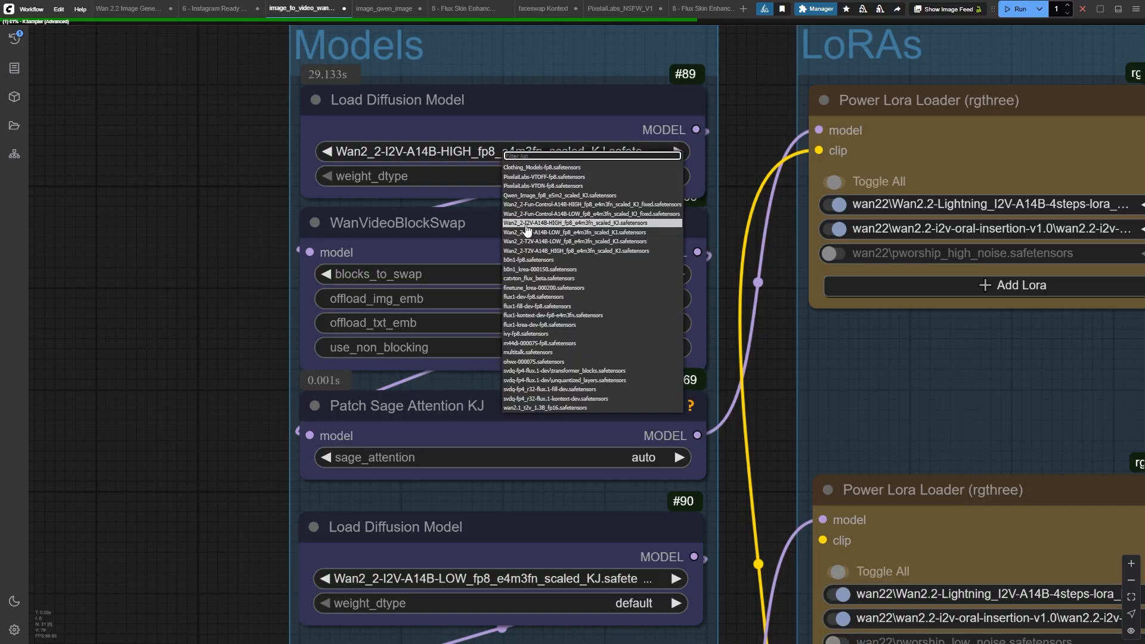
click(573, 222)
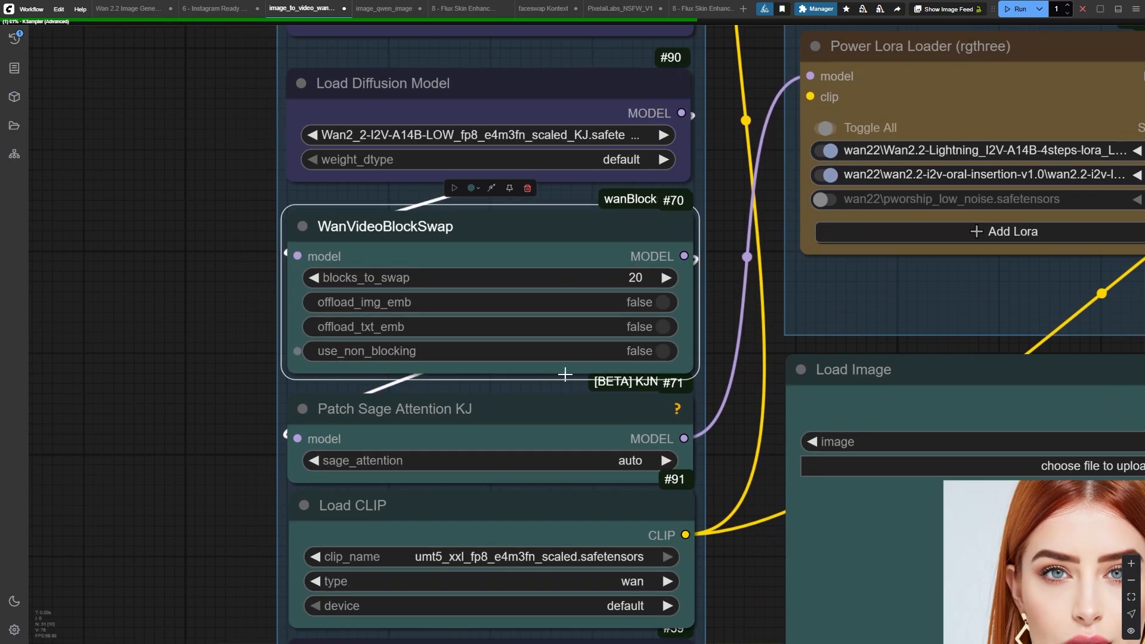
scroll(down, 3)
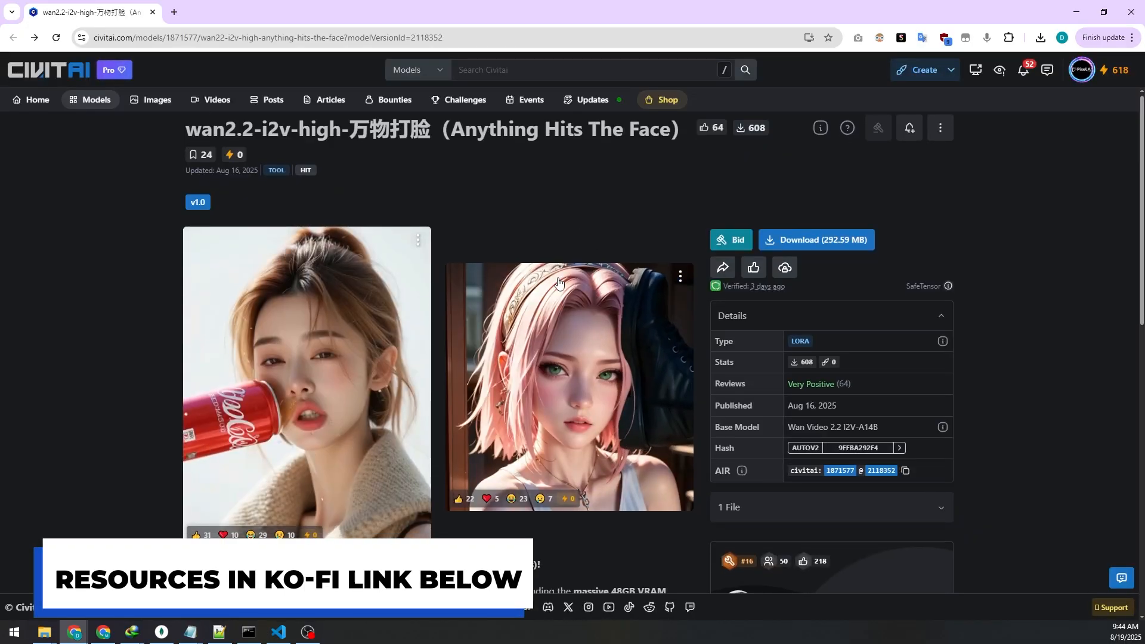
Scroll the Anything Hits The Face LoRA page to its recommended weight and example prompt.
scroll(down, 3)
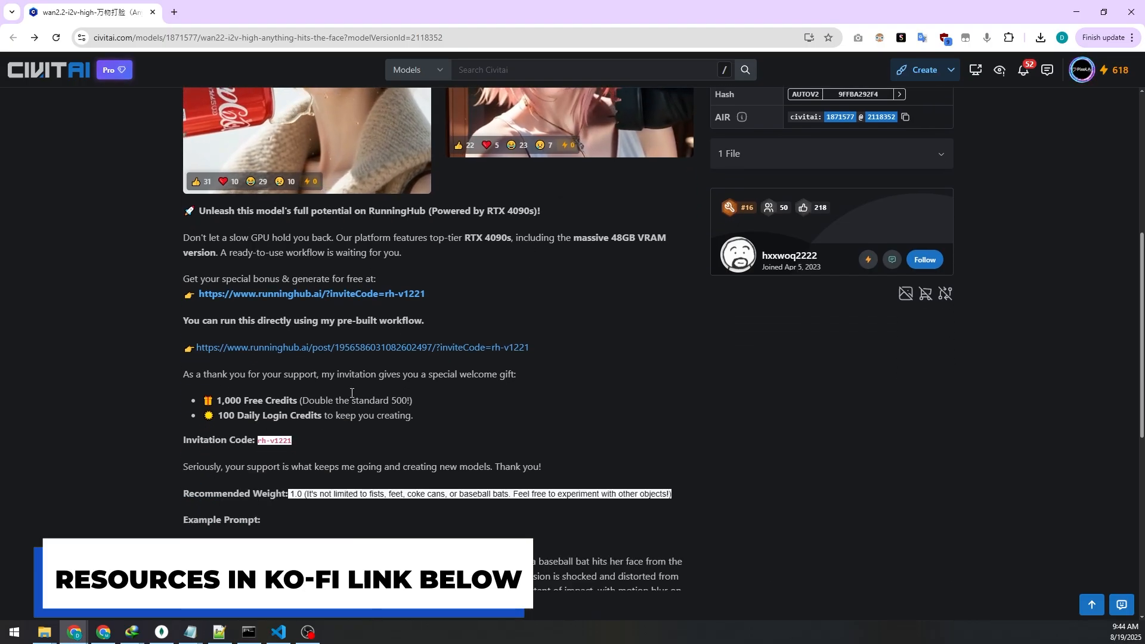
scroll(down, 3)
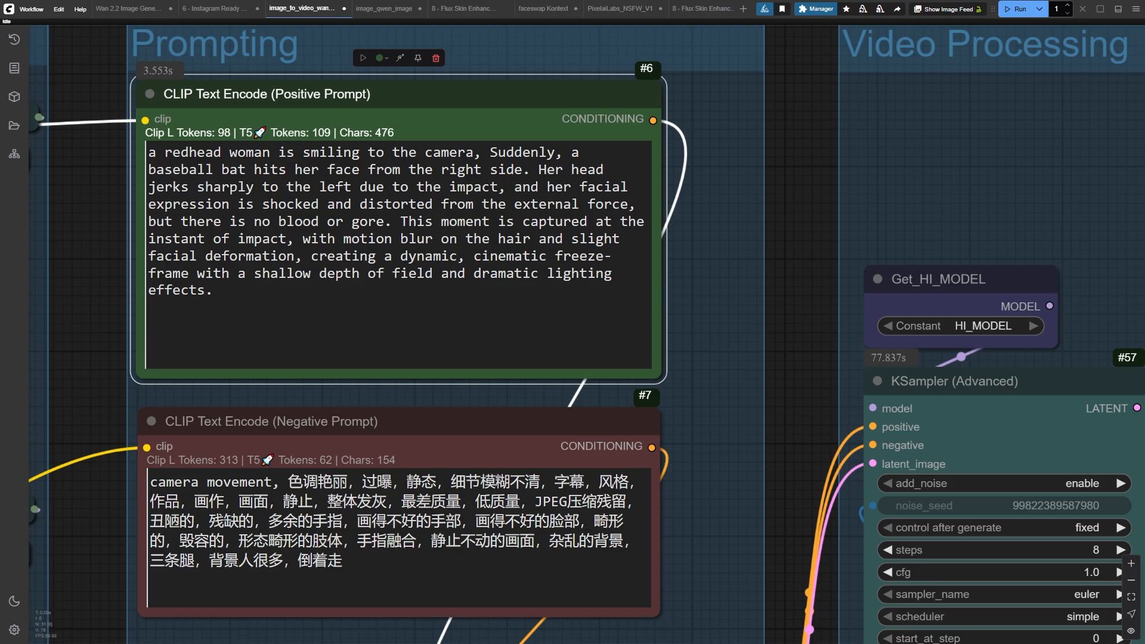
Replace 'baseball bat' in the positive prompt with 'boxer hand wearing boxing glove'.
text(boxing glove)
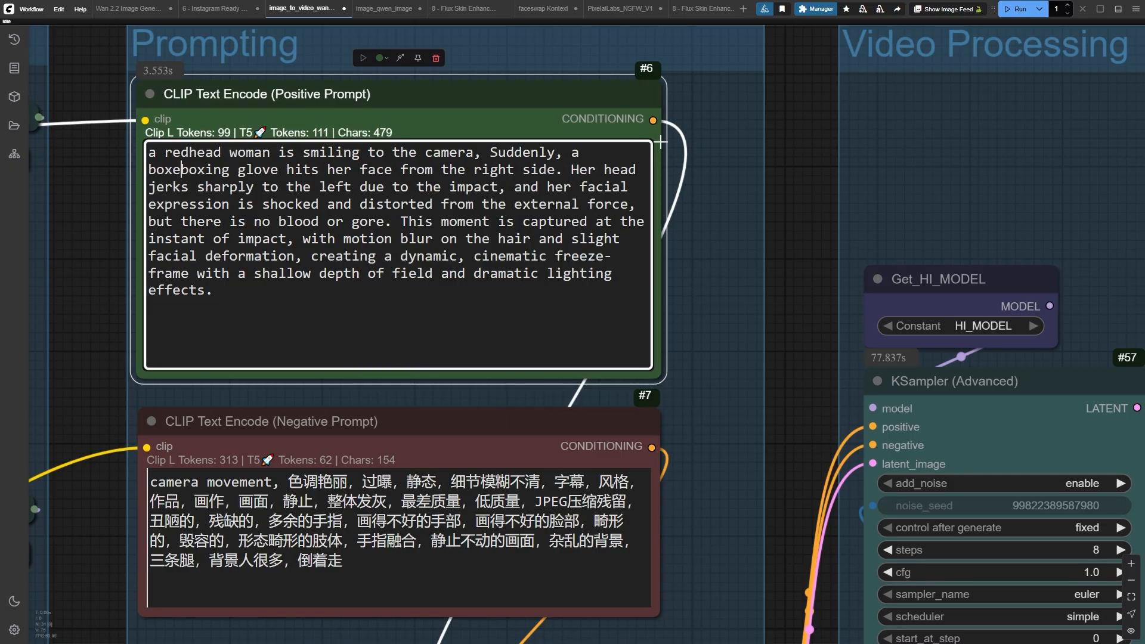
text(wearing)
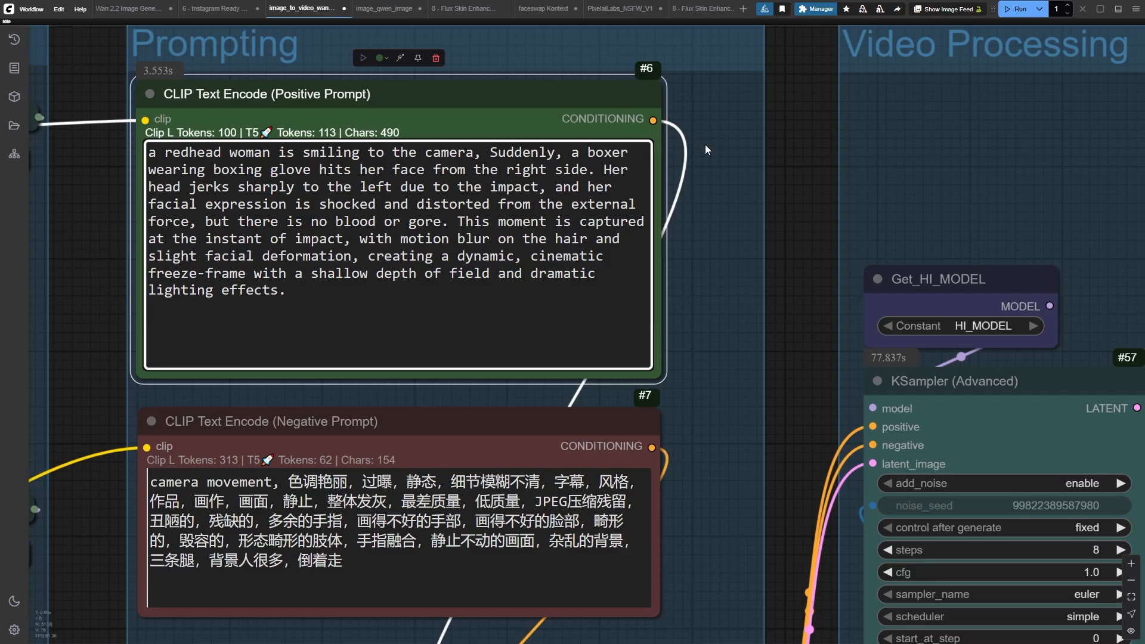
text(hand)
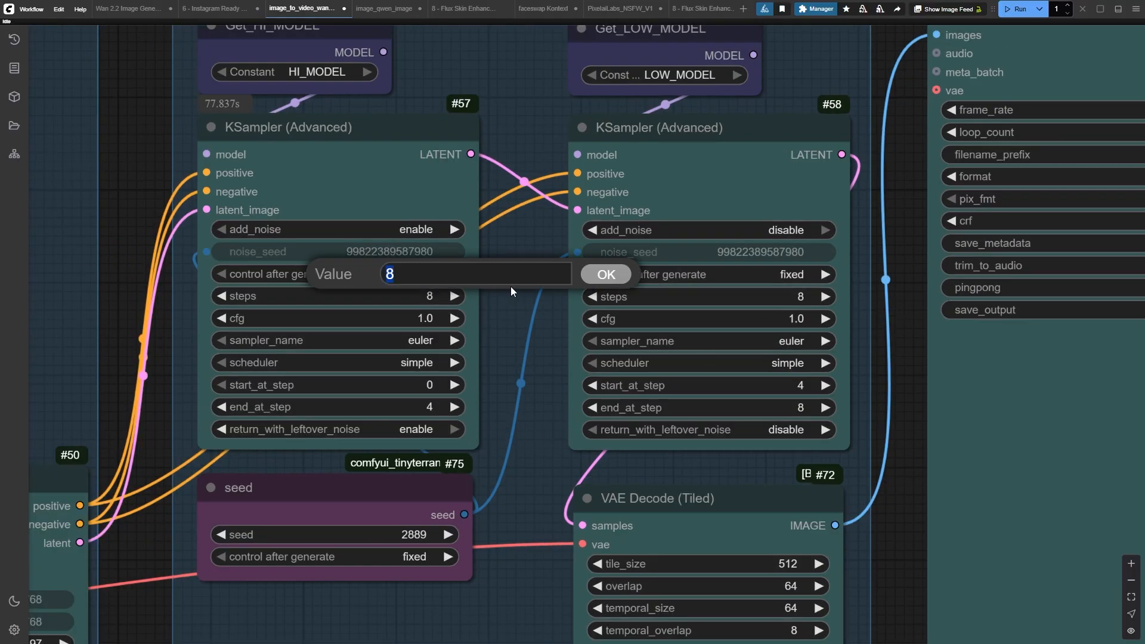
click(604, 273)
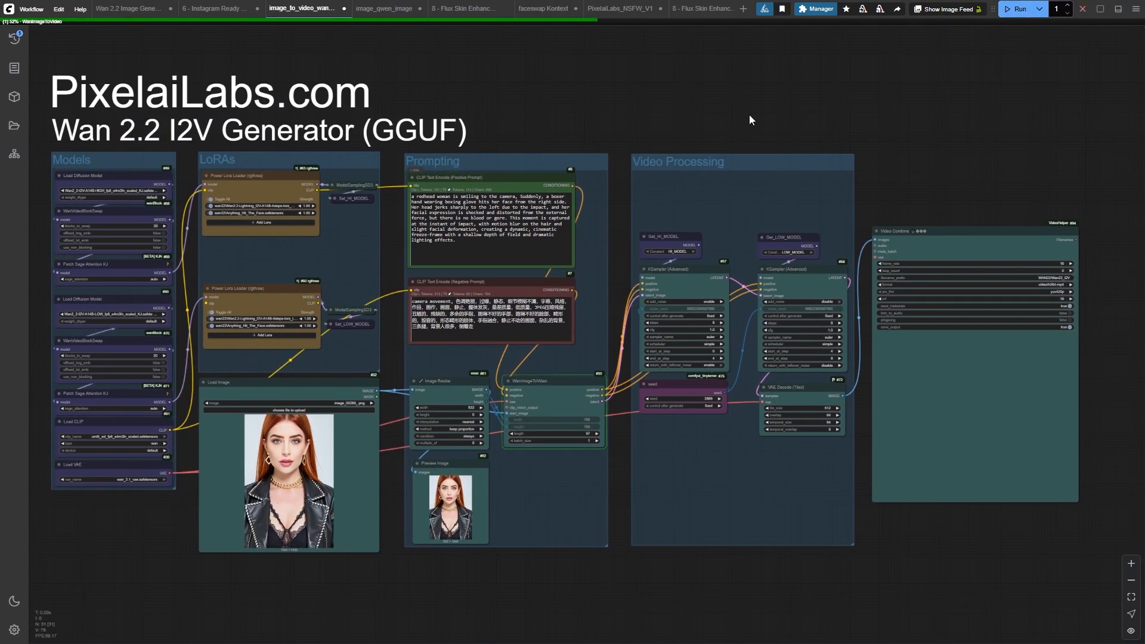
Zoom out to the full I2V graph while the boxing-glove run renders.
click(1020, 9)
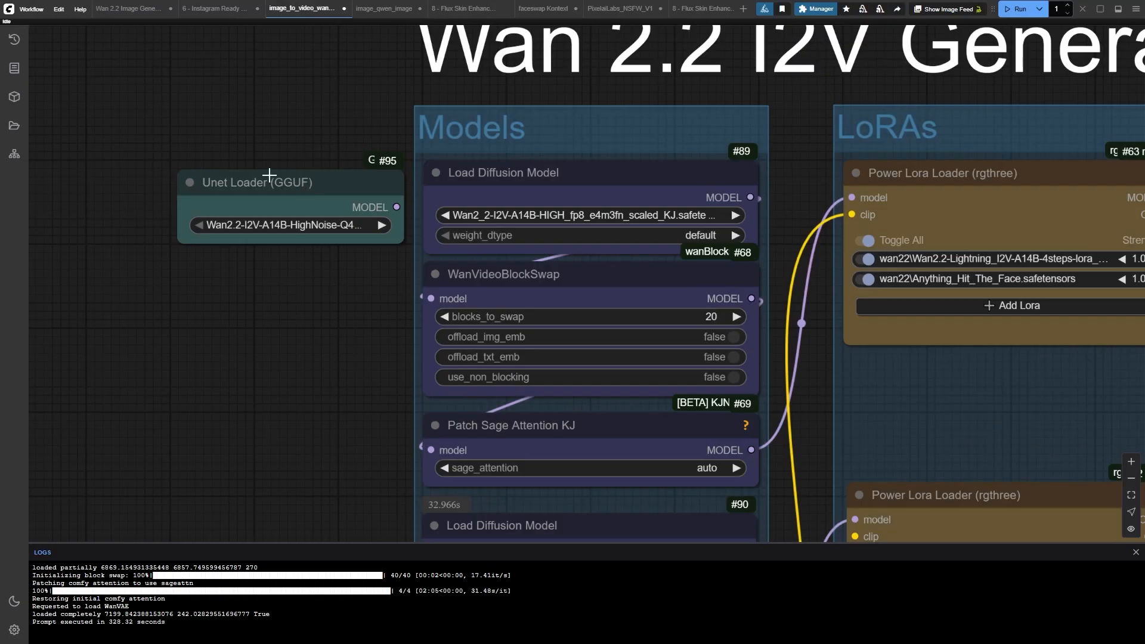
Pan to the Models and LoRAs groups beside the Unet Loader and Power Lora Loader.
click(256, 179)
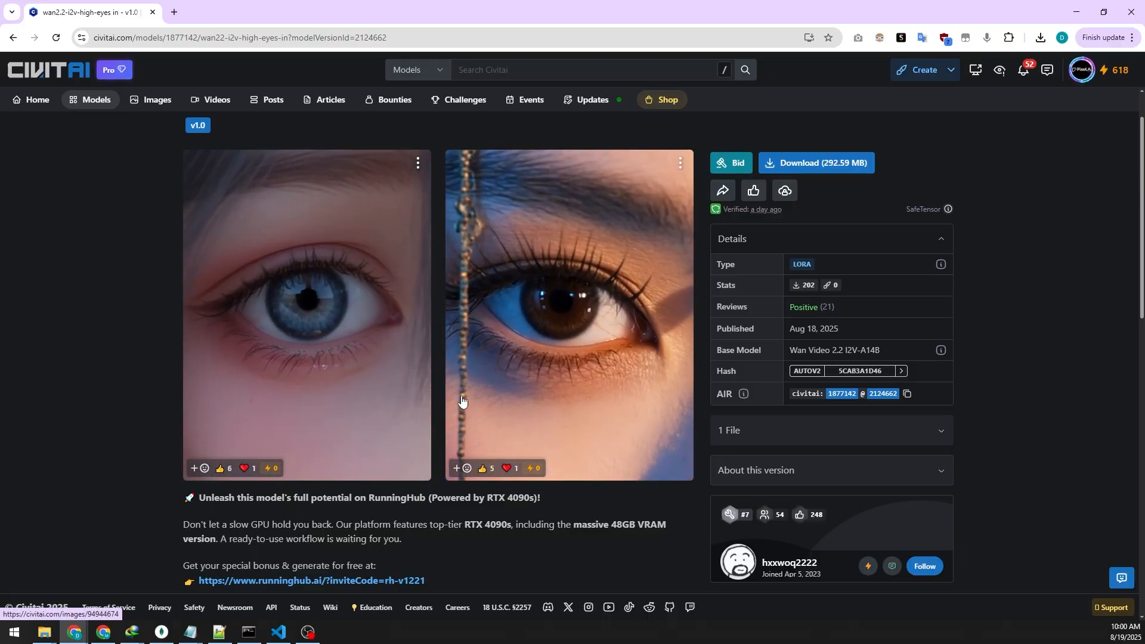
Scroll to the Eyes In LoRA description and highlight its 'high noise' usage note.
scroll(down, 3)
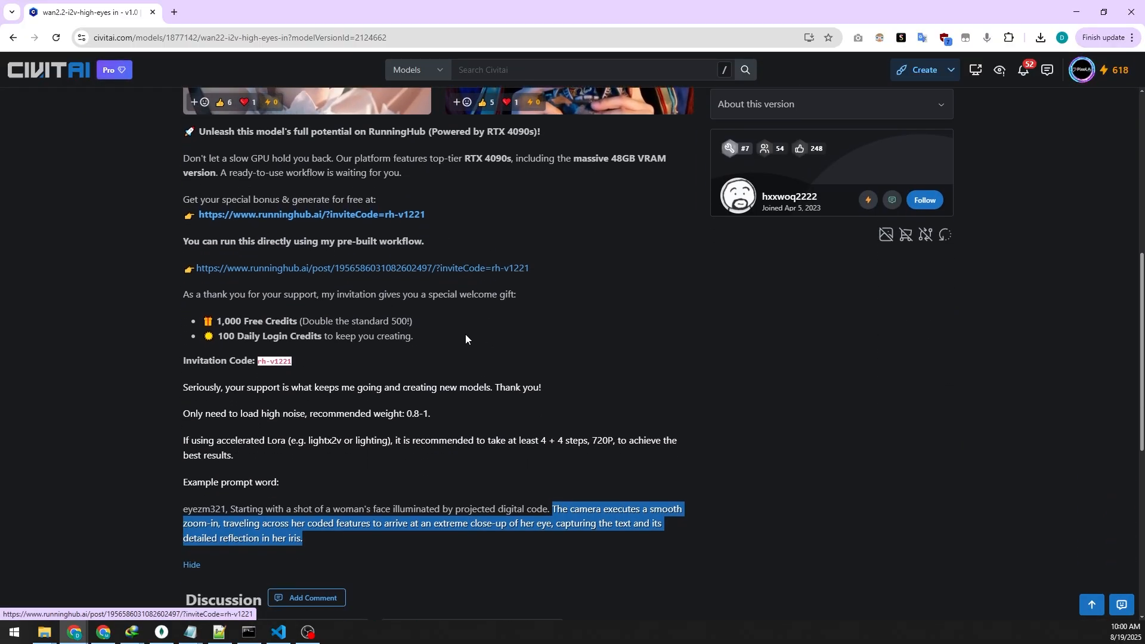
scroll(down, 3)
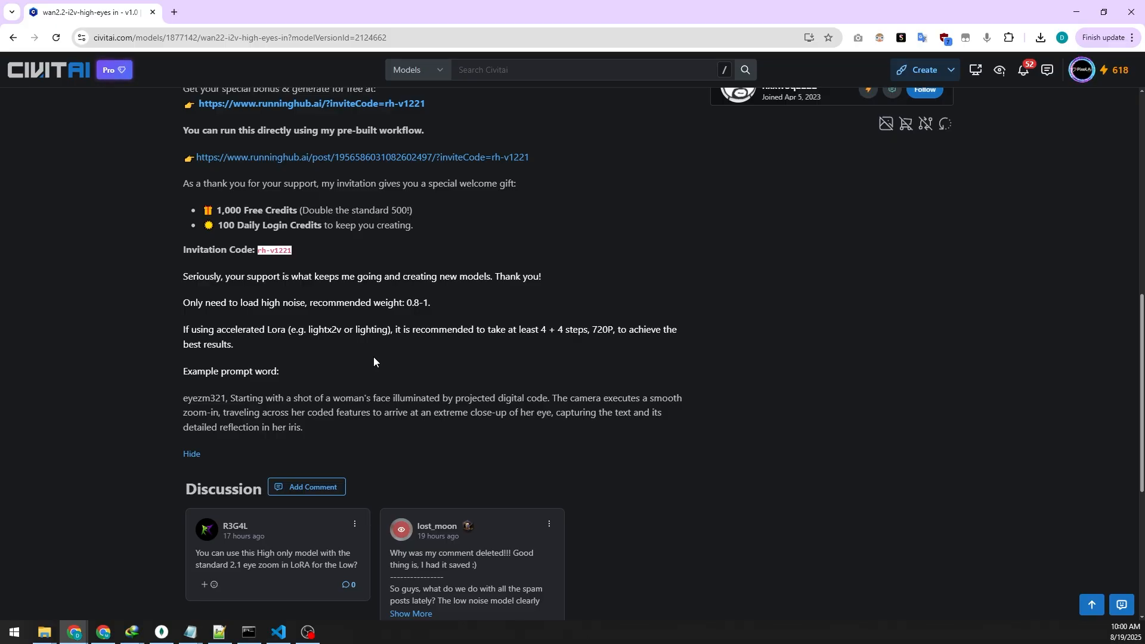
mouse_move(303, 288)
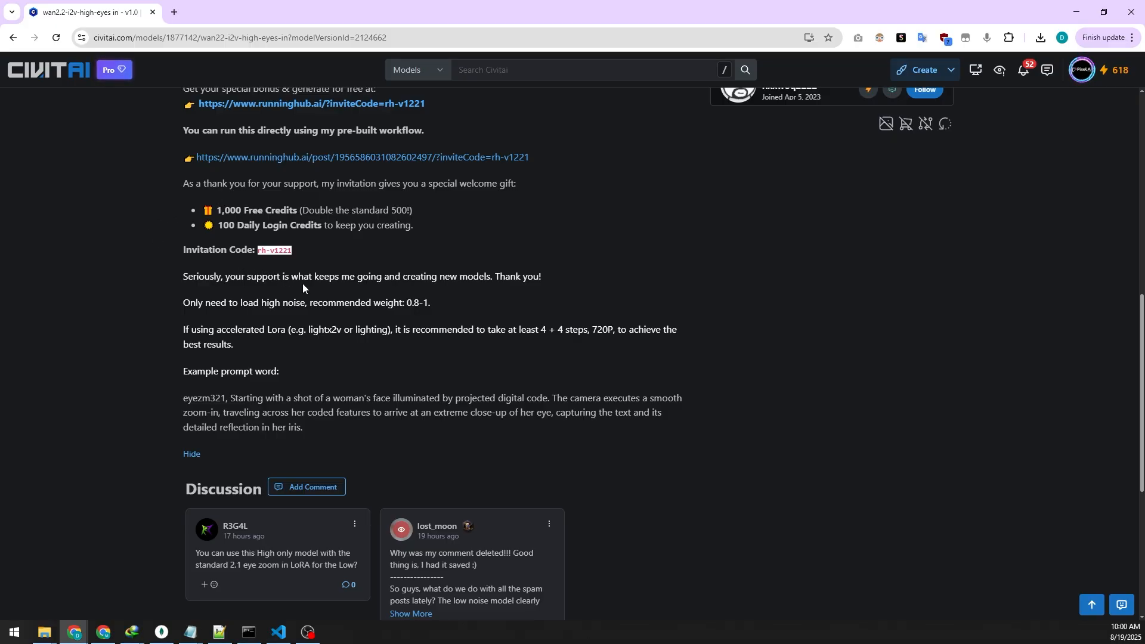
mouse_move(431, 306)
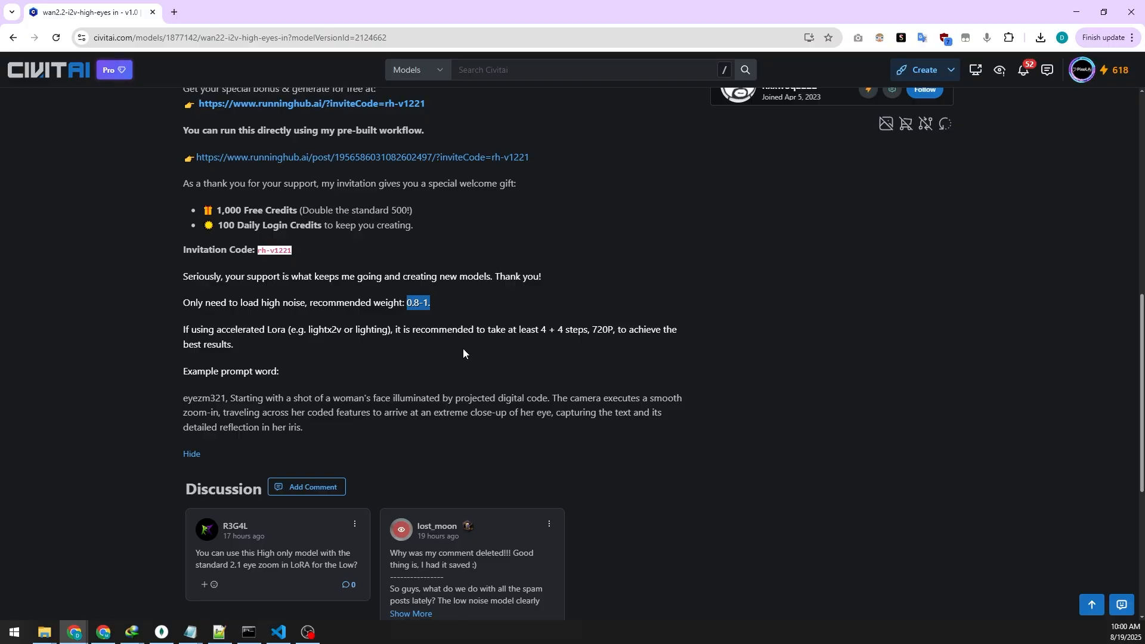
mouse_move(390, 324)
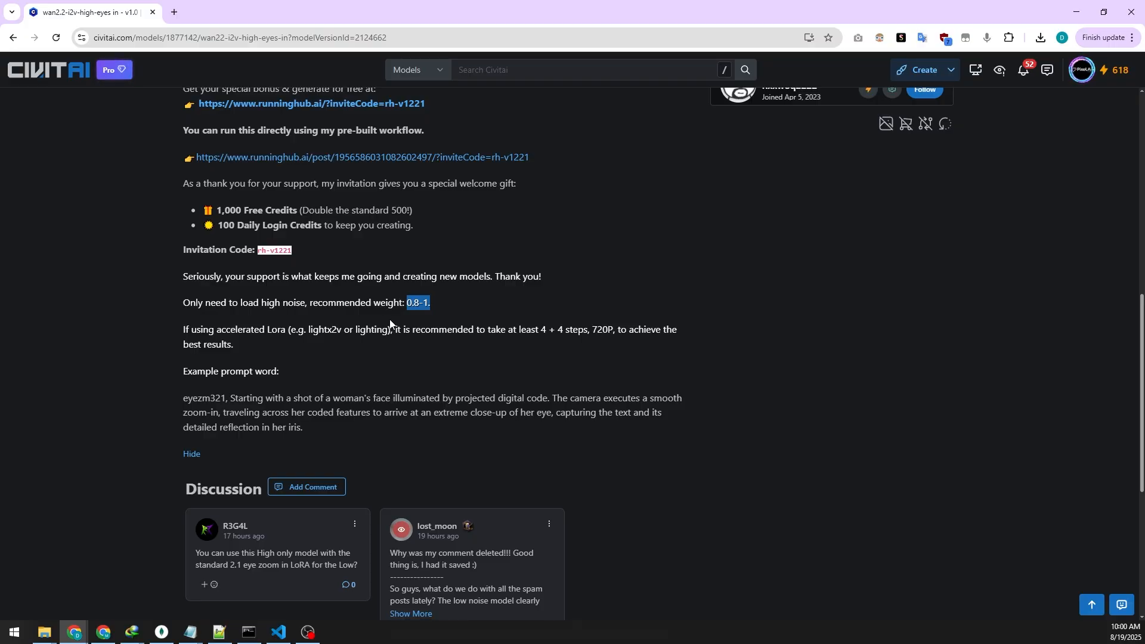
double_click(282, 303)
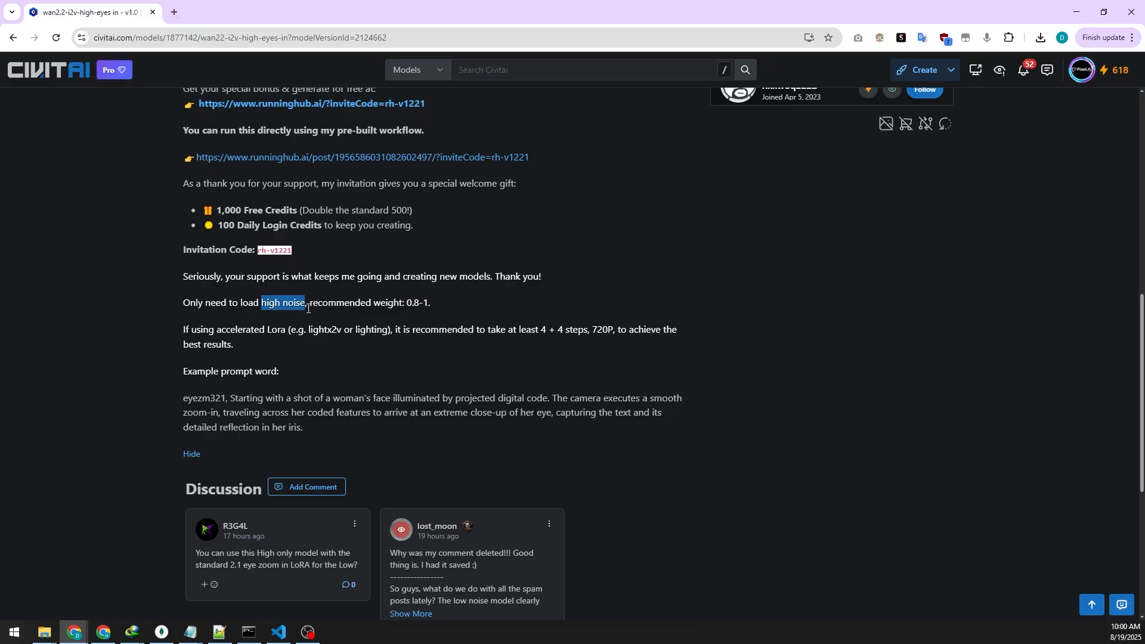
mouse_move(305, 315)
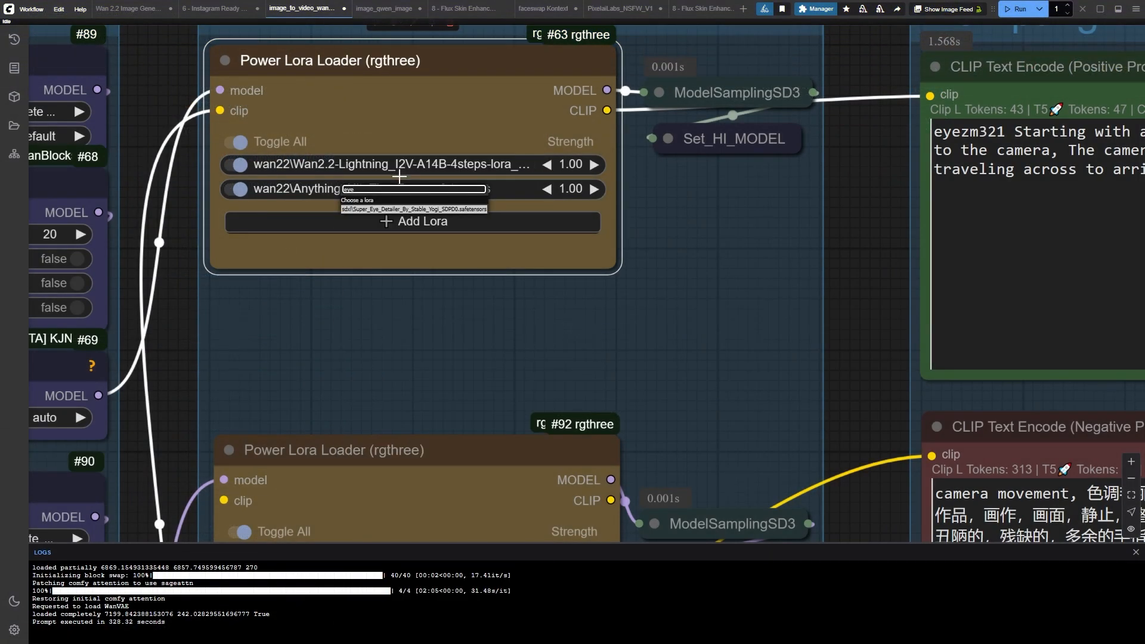
Choose a new LoRA in loader #63 and remove the face-hit LoRA from loader #92.
click(413, 209)
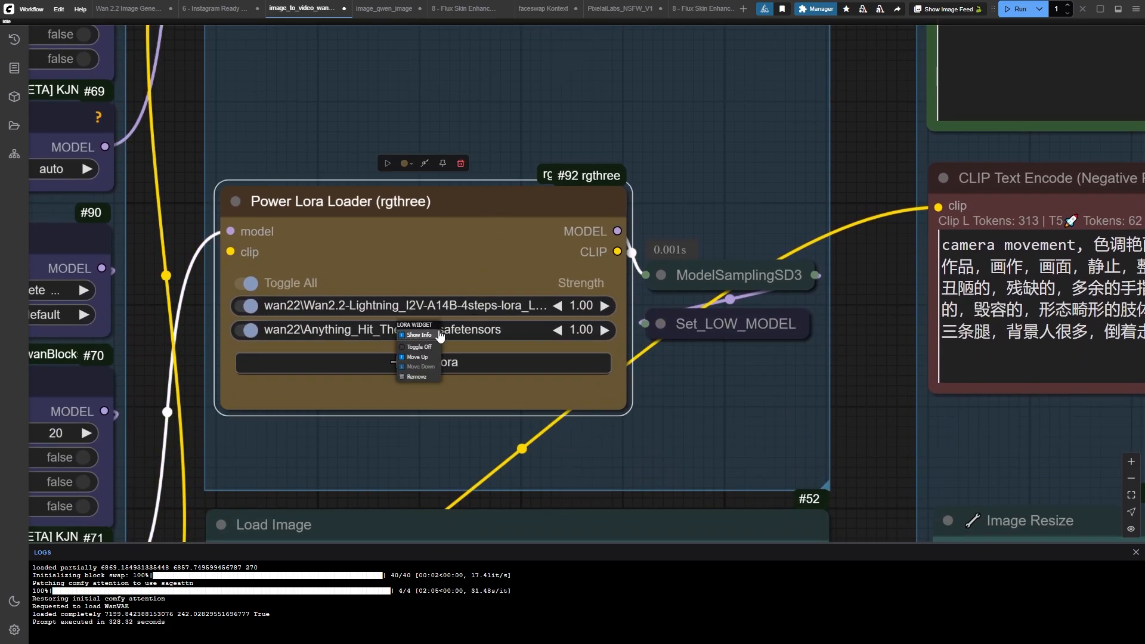
click(415, 376)
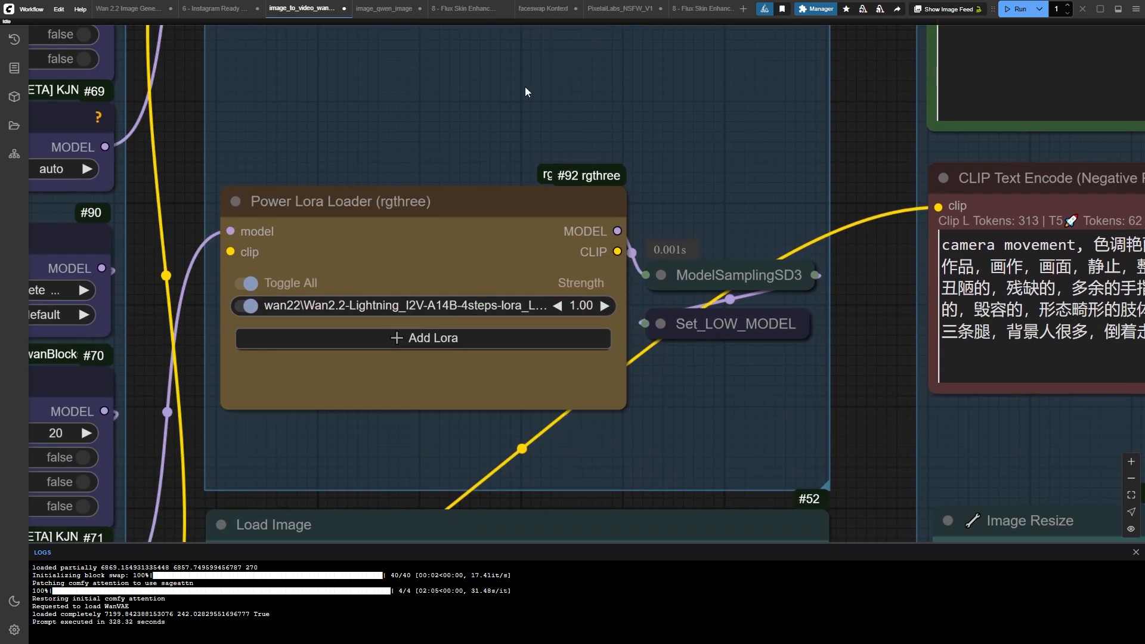
mouse_move(507, 94)
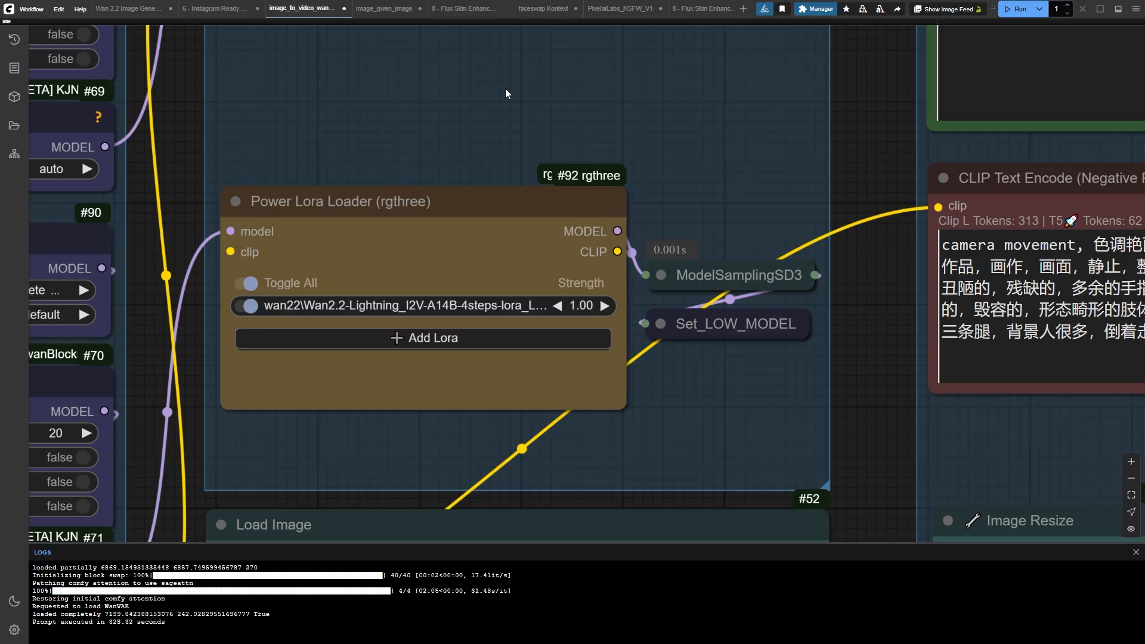
scroll(down, 3)
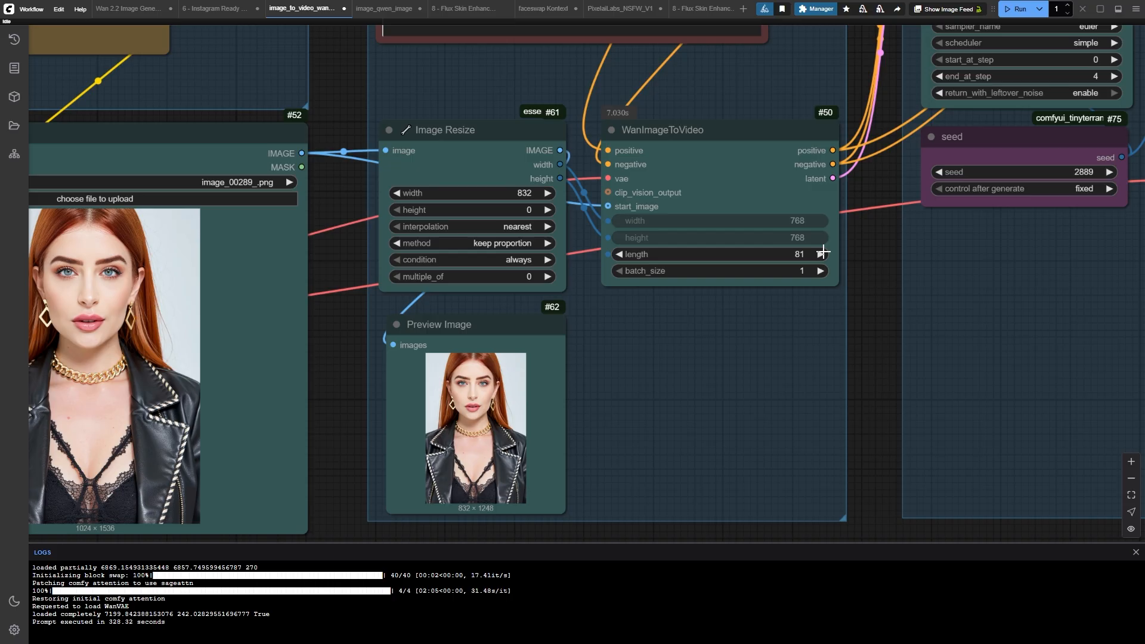
Scroll to the Load Image, Image Resize and WanImageToVideo nodes.
scroll(down, 3)
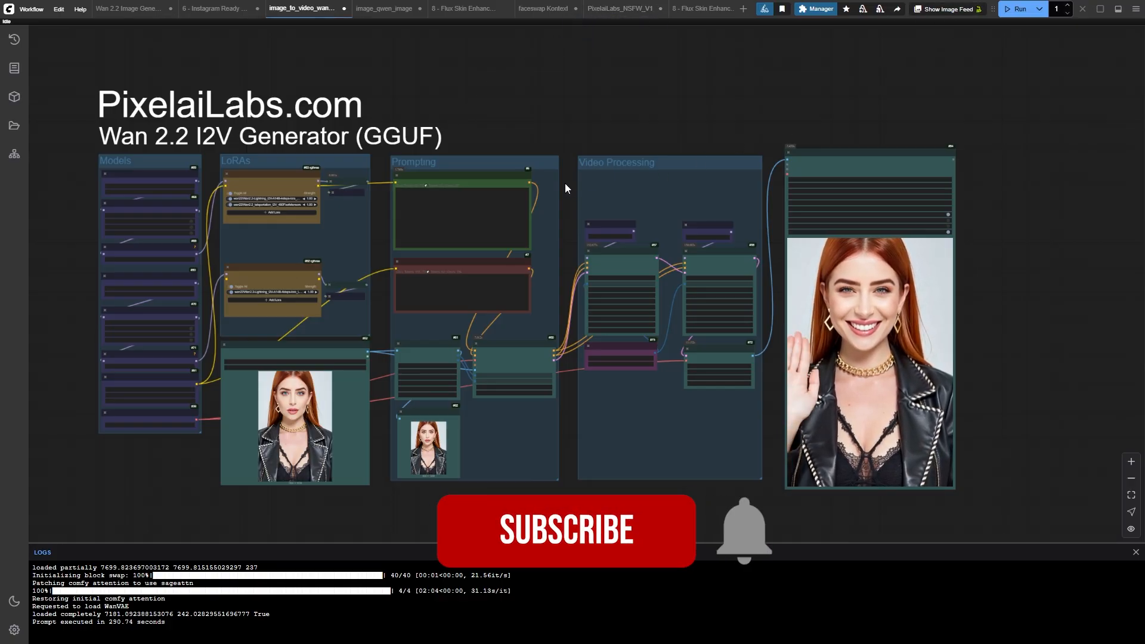
Finish the redhead video run, then switch to the PixelAI Labs website.
click(1018, 9)
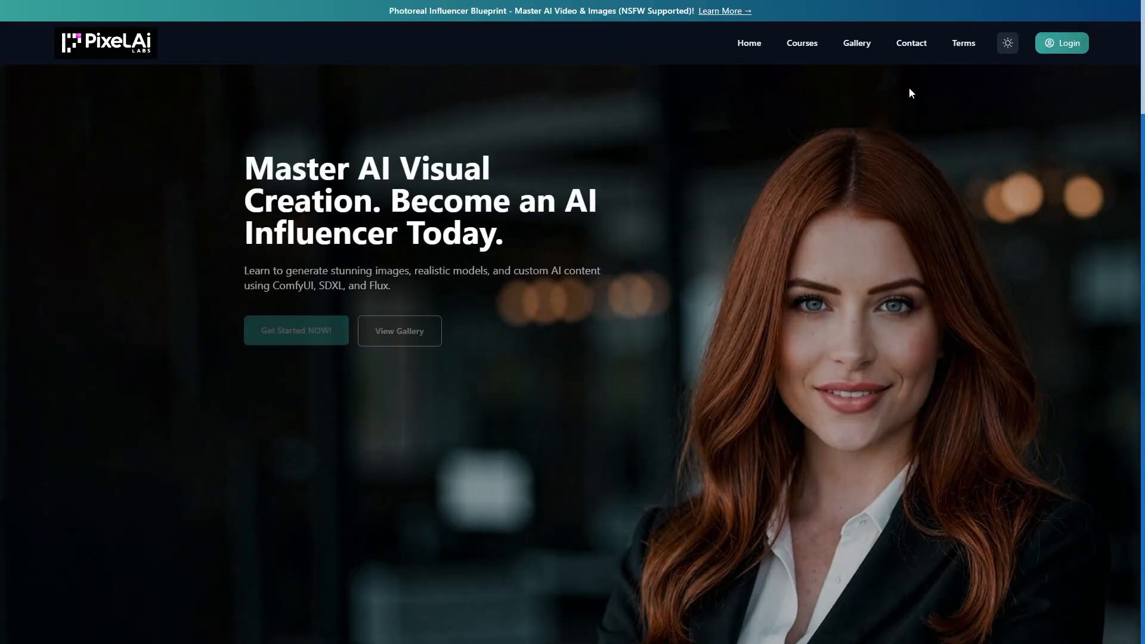
From Courses, open Photoreal Influencer Blueprint and scroll to the Wan 2.2 Image Generation lesson.
click(800, 42)
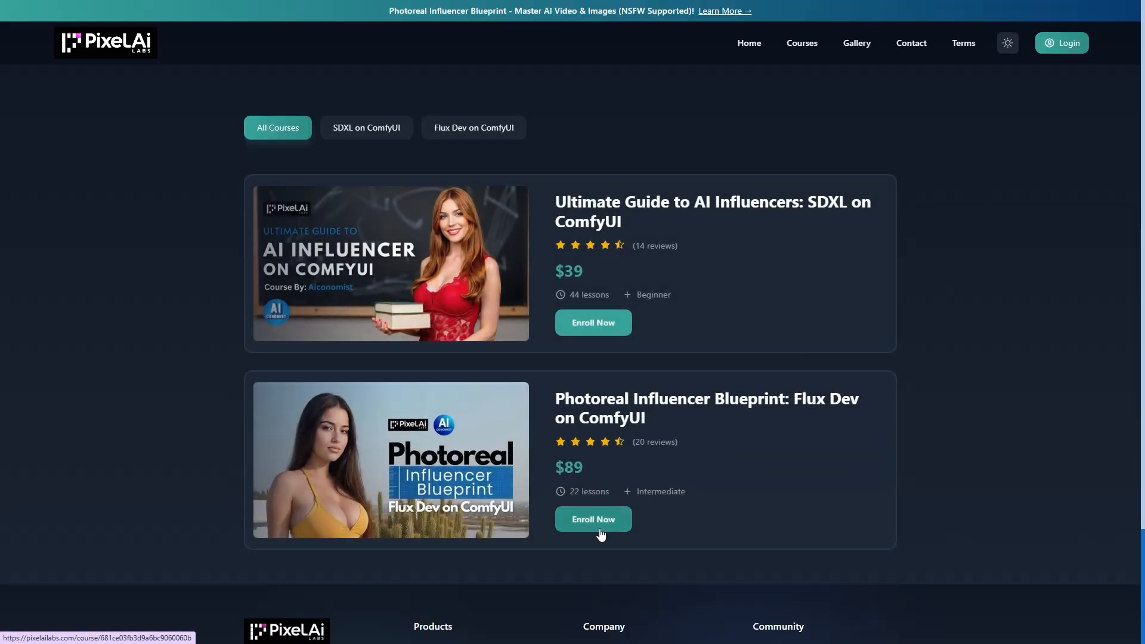
click(592, 519)
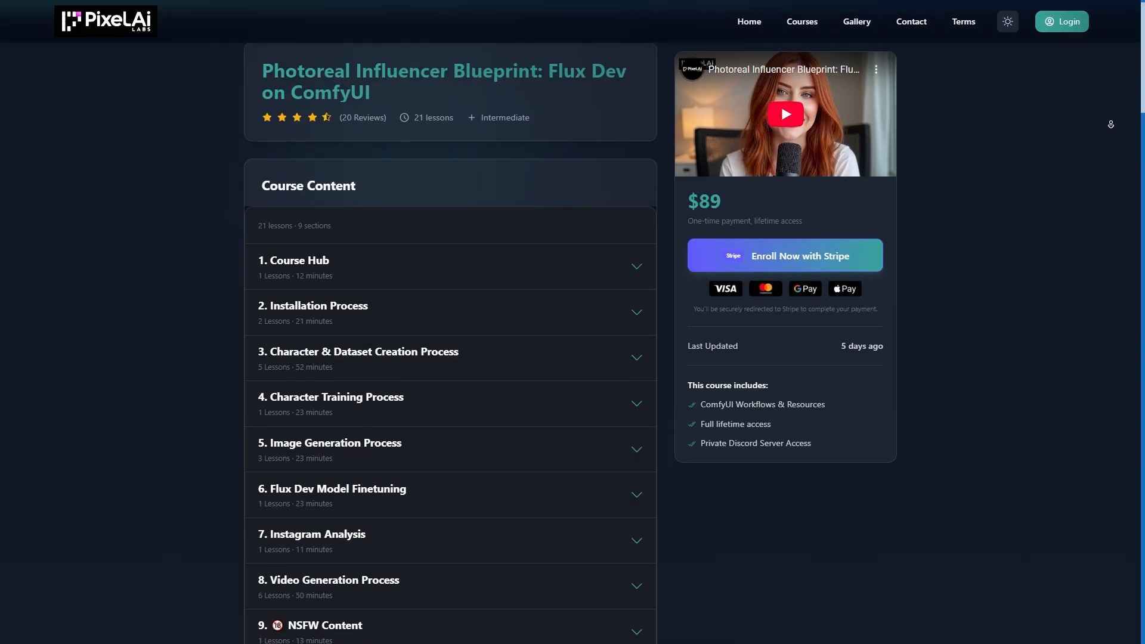
scroll(down, 3)
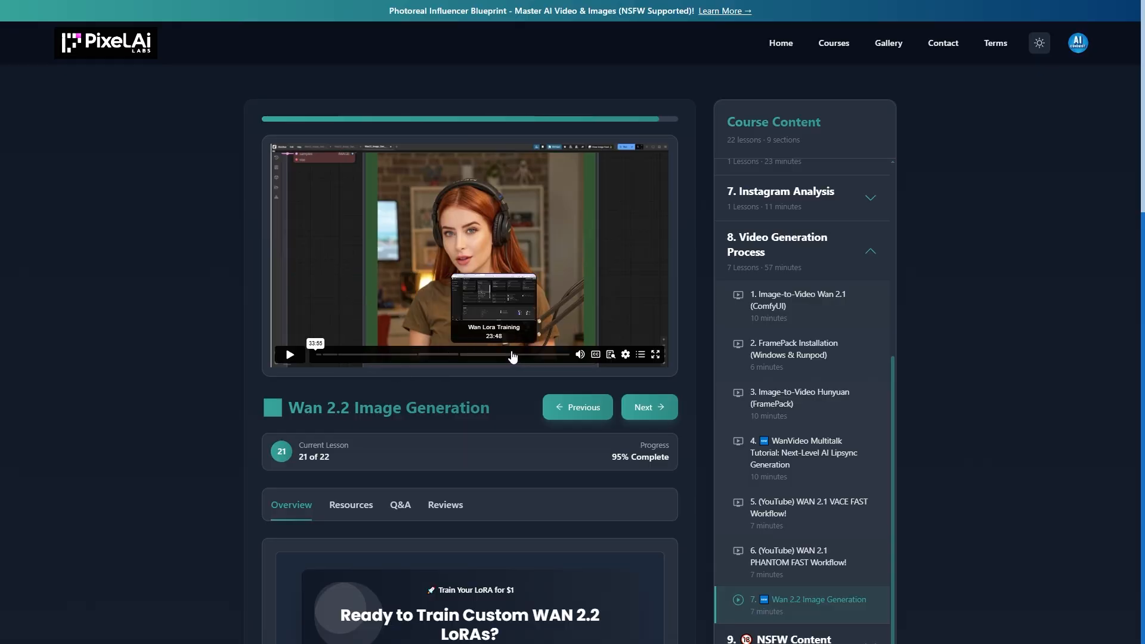
scroll(down, 3)
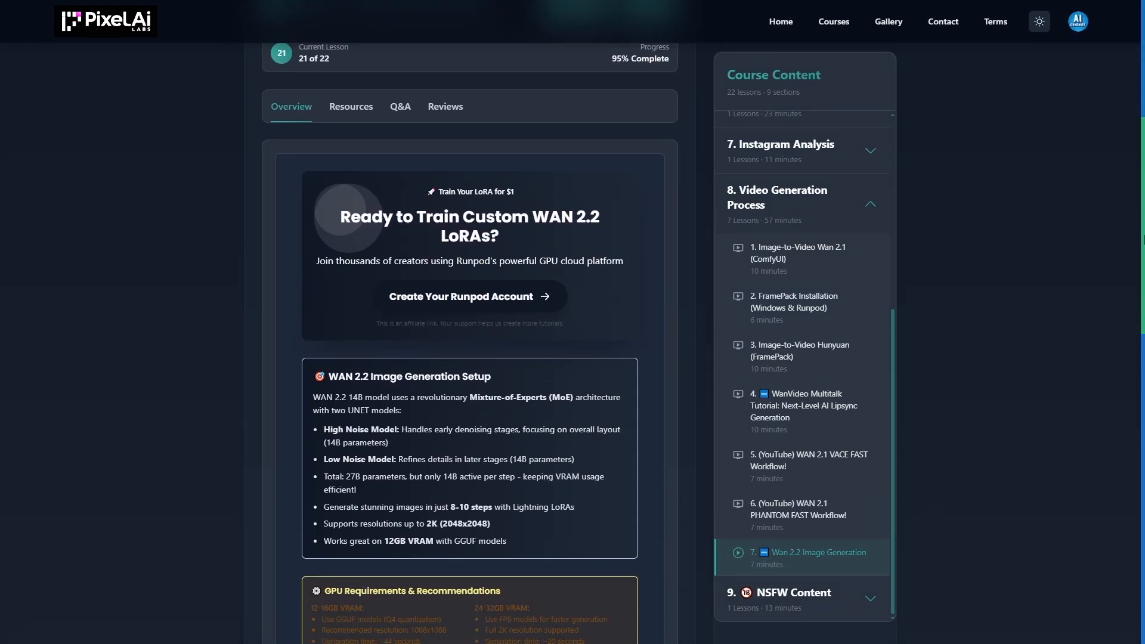